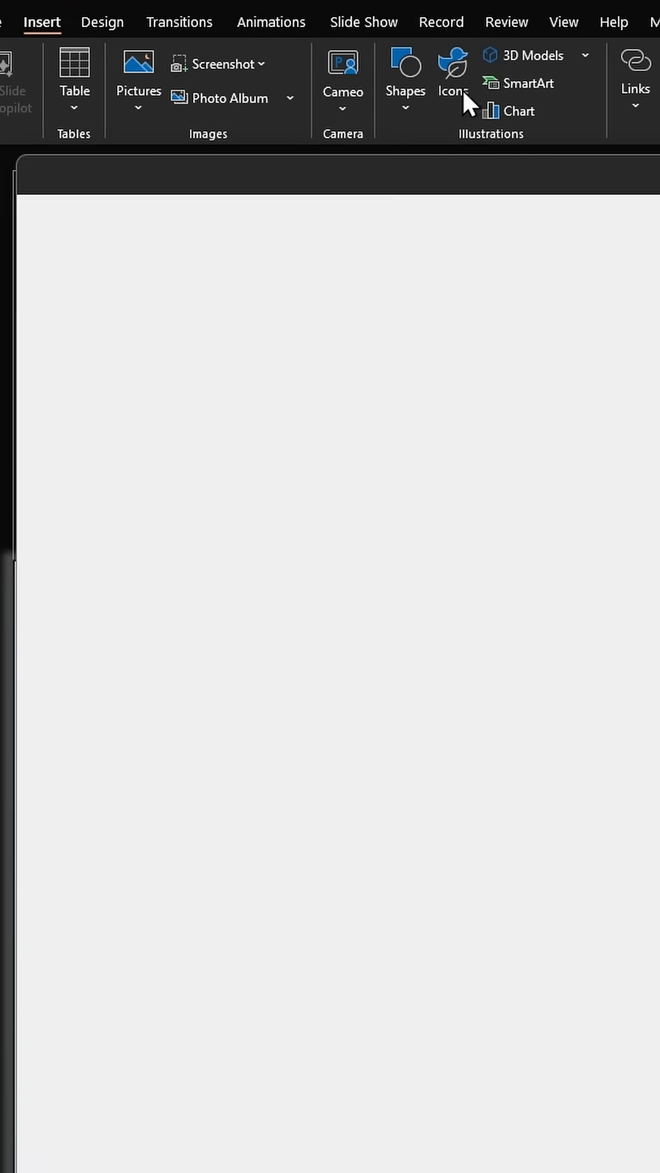
Step: Insert a satellite icon from the stock icon library onto the slide
{"action": "left_click", "coordinate": [452, 73]}
{"action": "type", "text": "earth"}
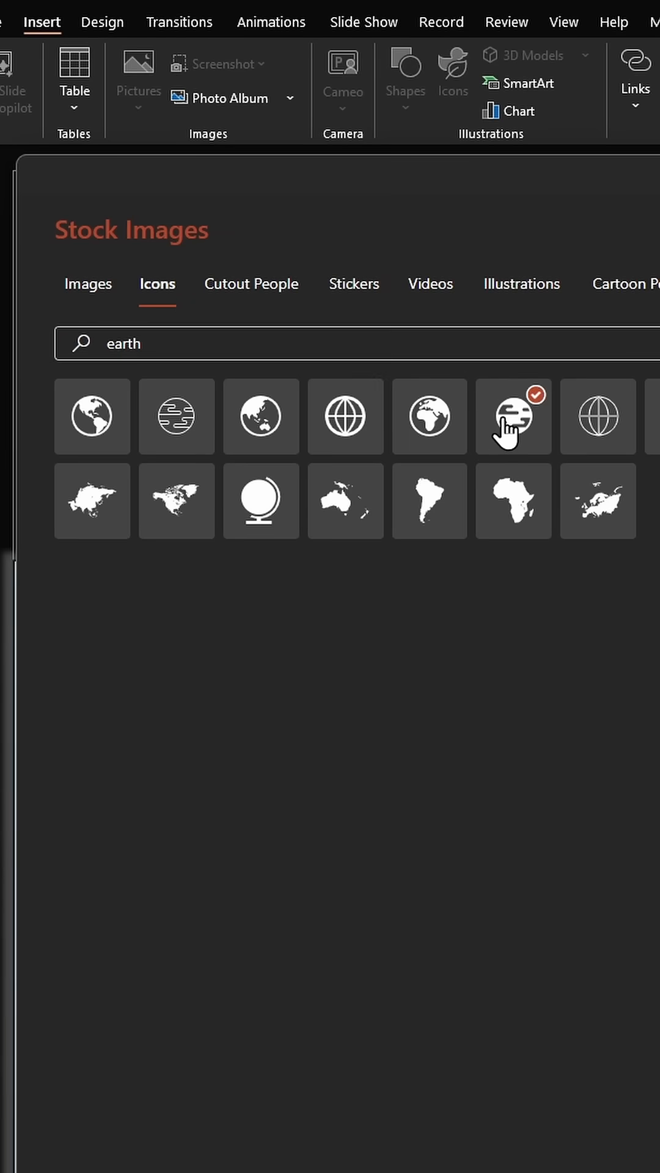
{"action": "type", "text": "satellite"}
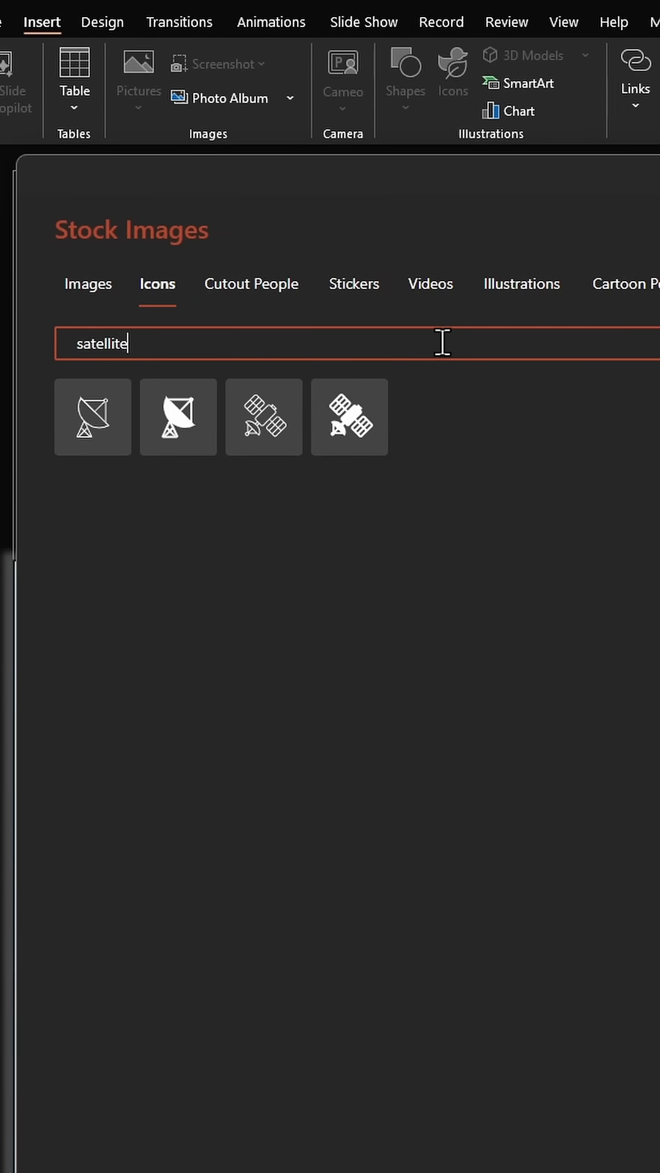
{"action": "left_click", "coordinate": [349, 416]}
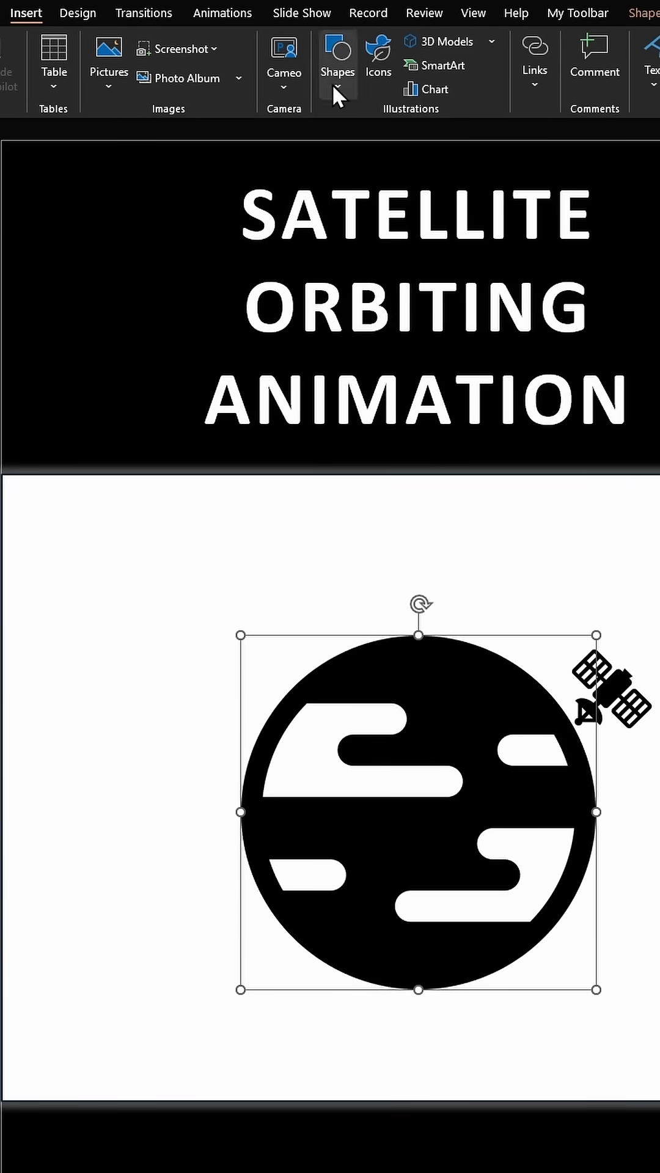
{"action": "left_click", "coordinate": [337, 60]}
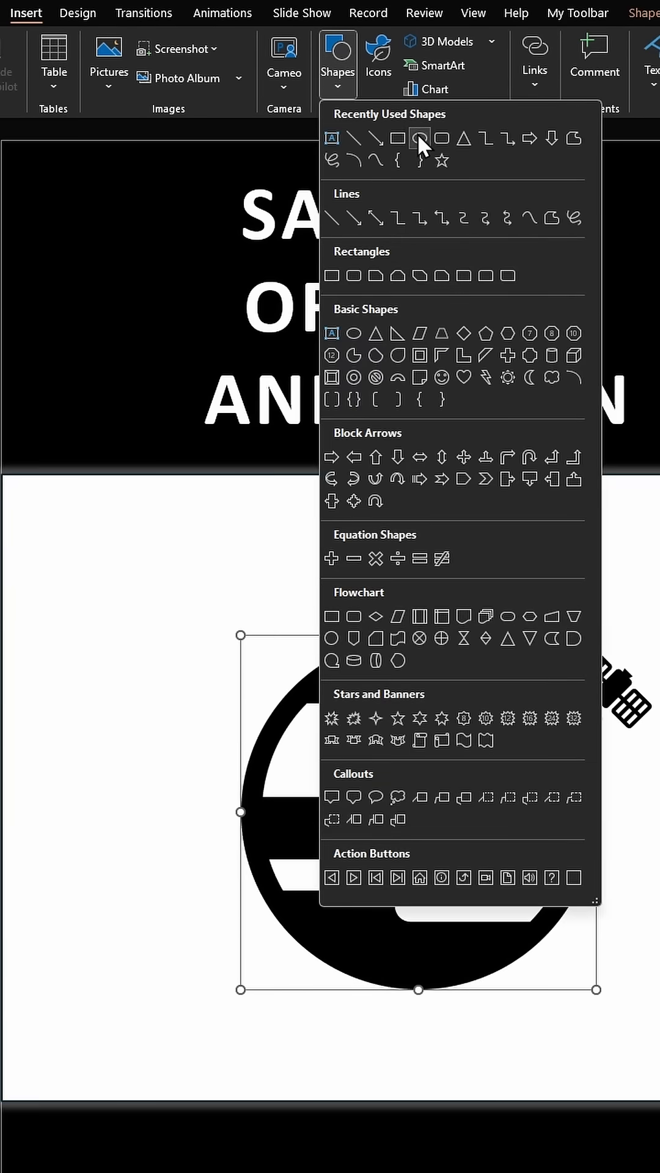
{"action": "left_click", "coordinate": [419, 138]}
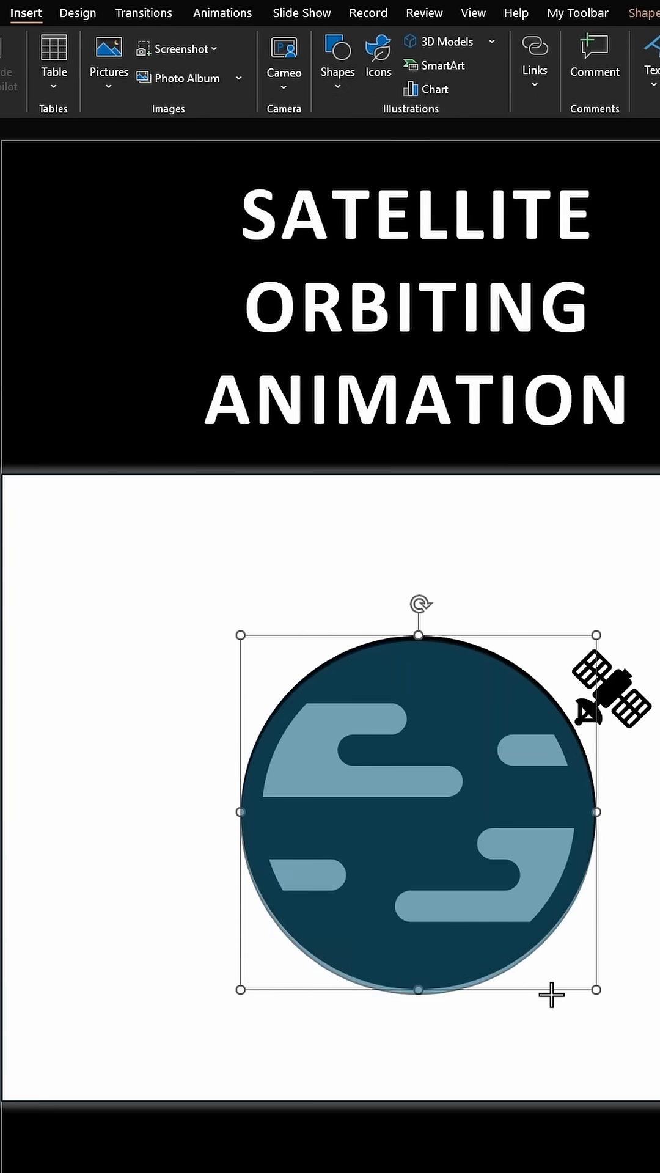
{"action": "left_click", "coordinate": [371, 65]}
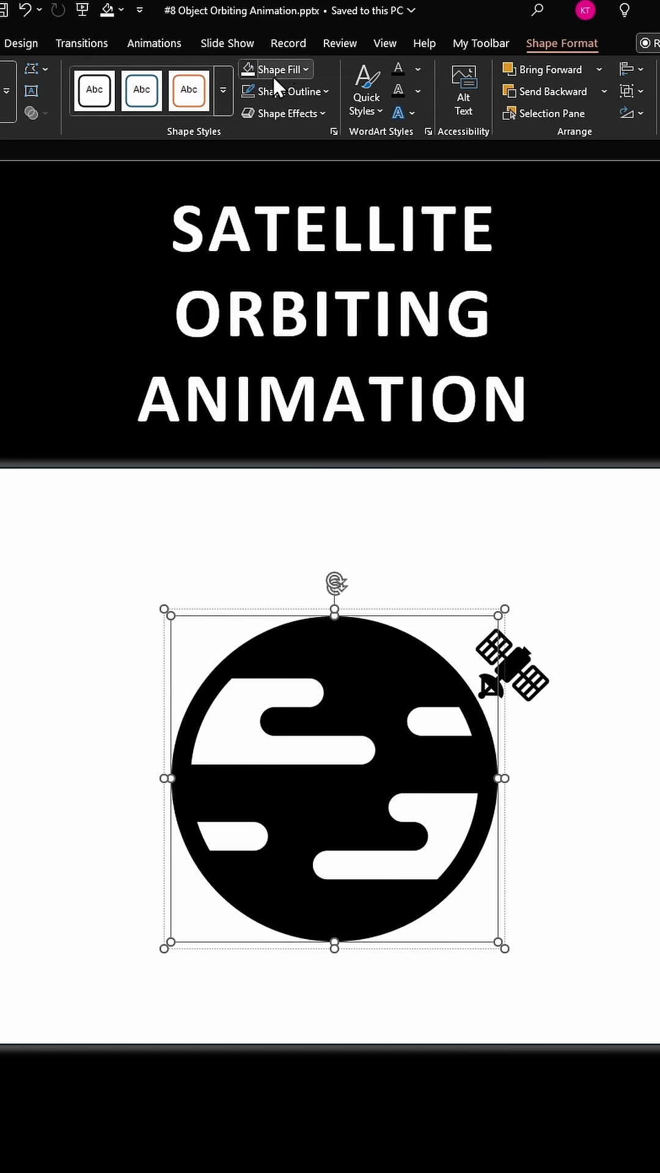
Step: Fill the earth icon with a light blue colour via Shape Fill
{"action": "left_click", "coordinate": [275, 68]}
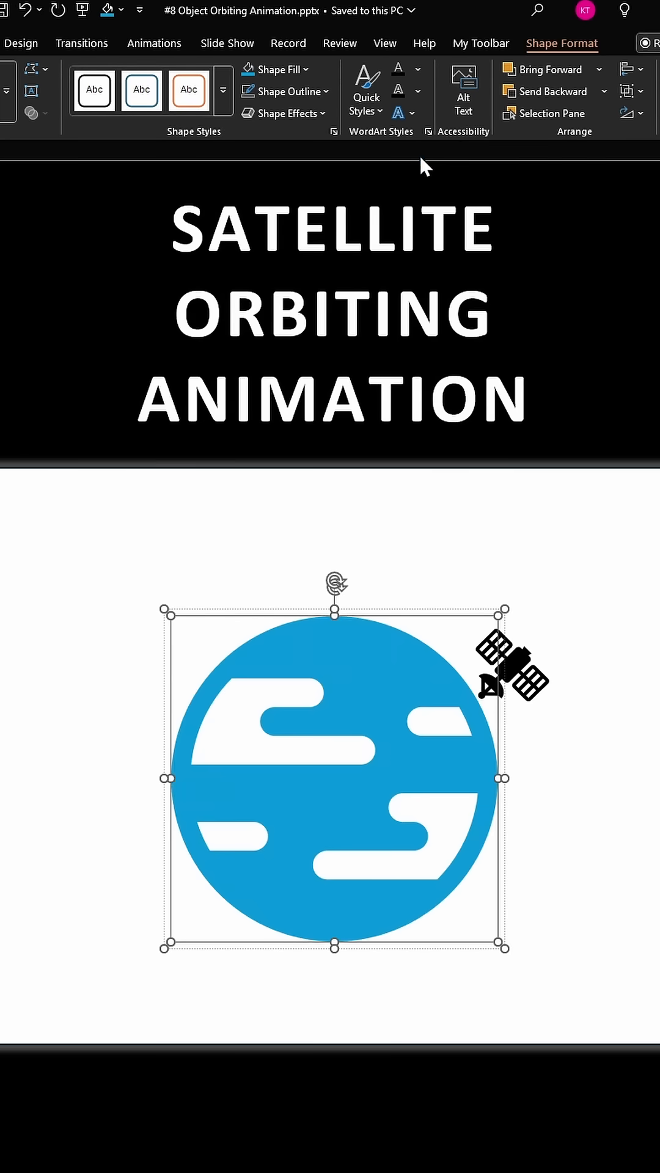
{"action": "left_click", "coordinate": [511, 665]}
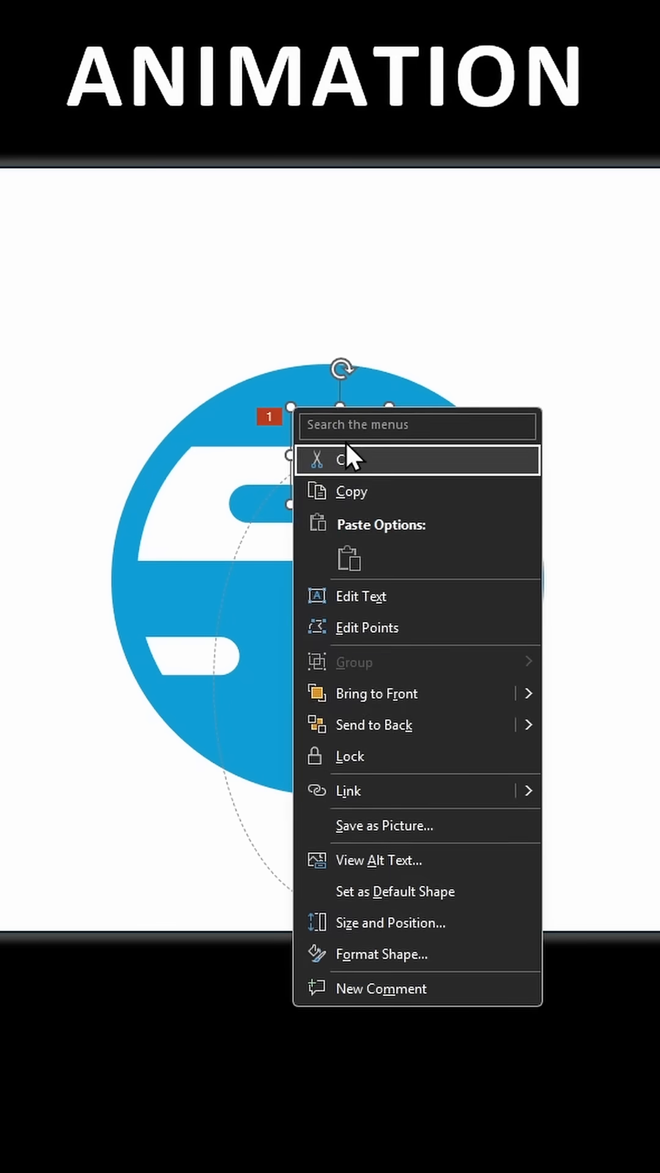
{"action": "mouse_move", "coordinate": [385, 694]}
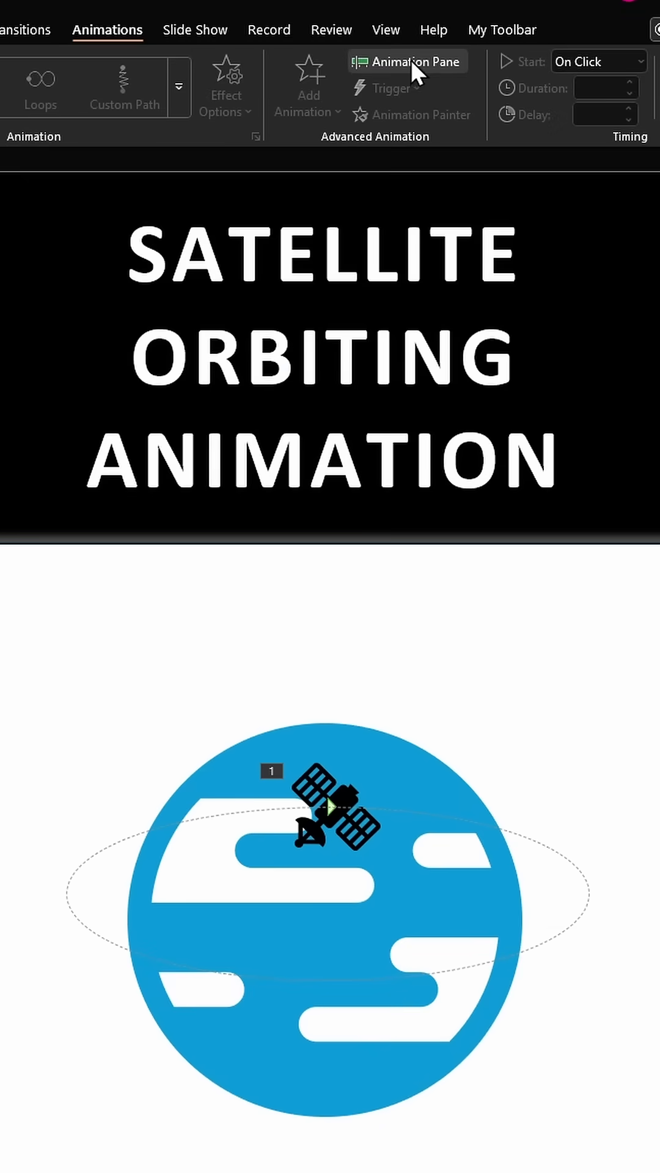
Step: Set the Circle path animation to no smooth start and a 6-second duration
{"action": "left_click", "coordinate": [407, 61]}
{"action": "type", "text": "0"}
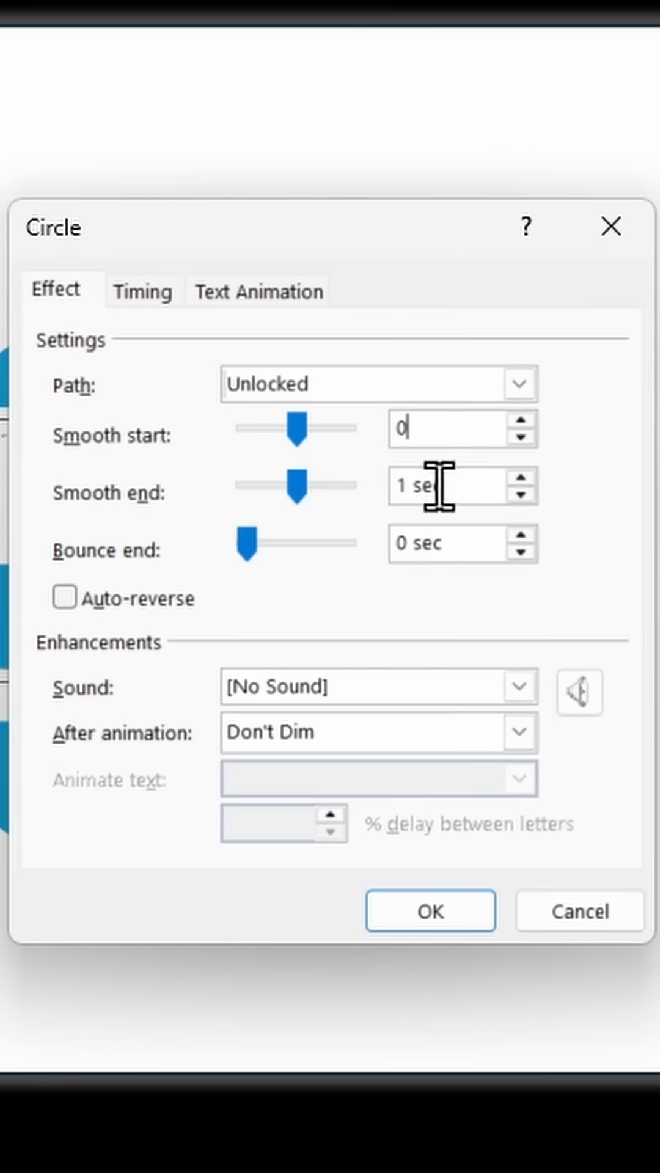
{"action": "left_click", "coordinate": [142, 291]}
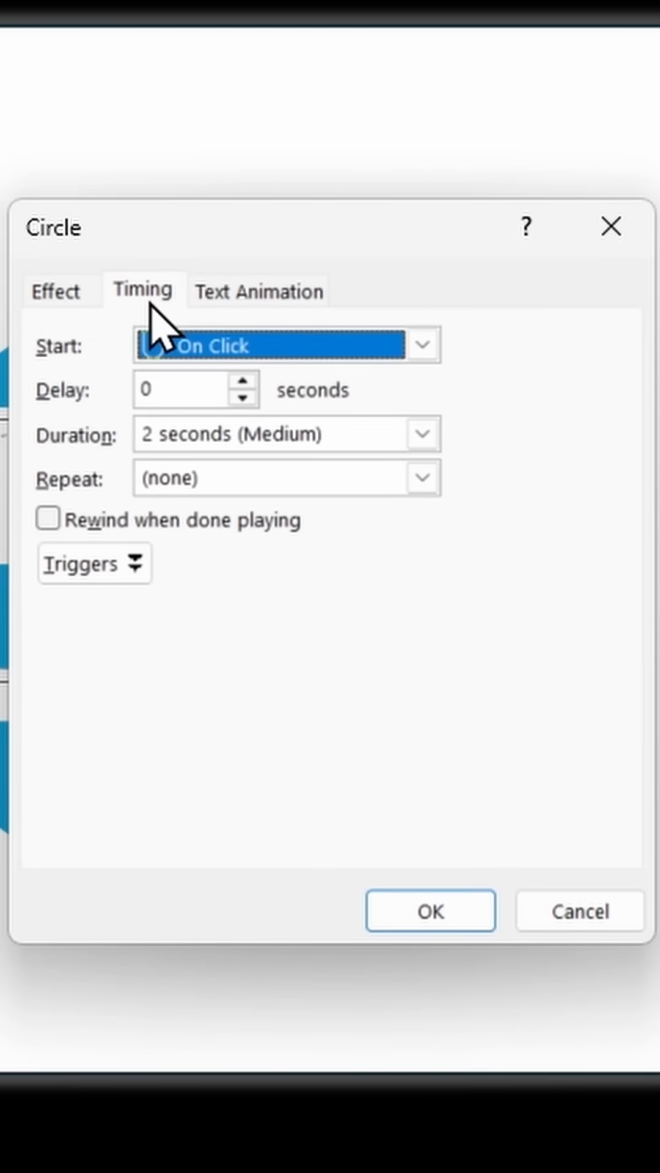
{"action": "left_click", "coordinate": [224, 433]}
{"action": "type", "text": "6"}
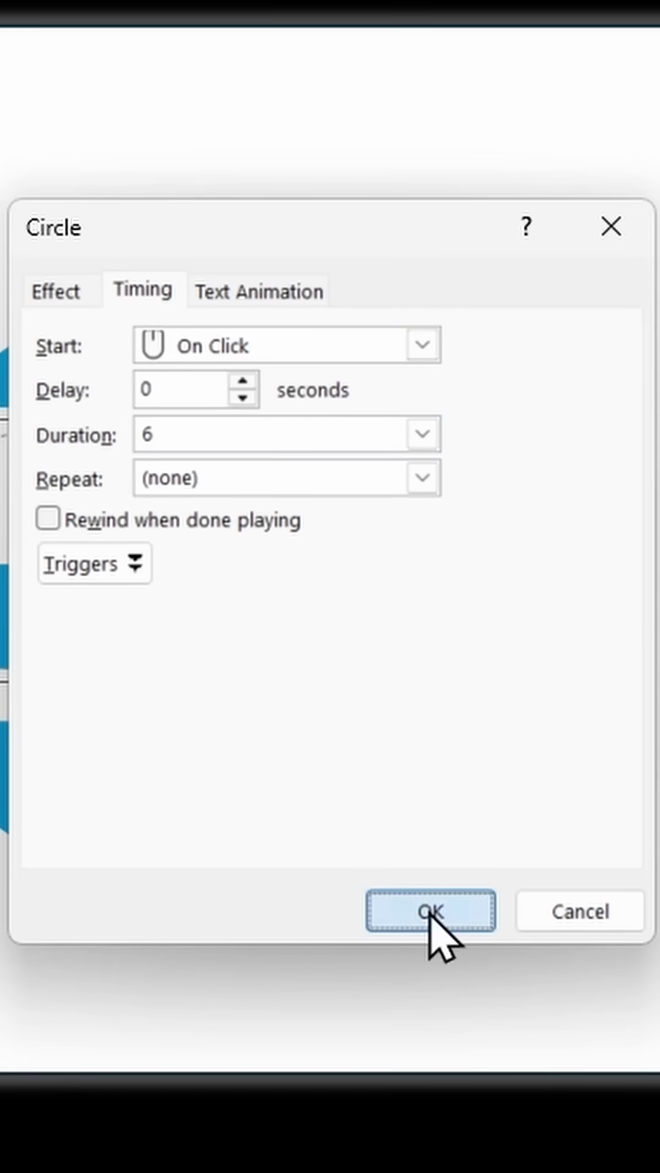
{"action": "left_click", "coordinate": [429, 910]}
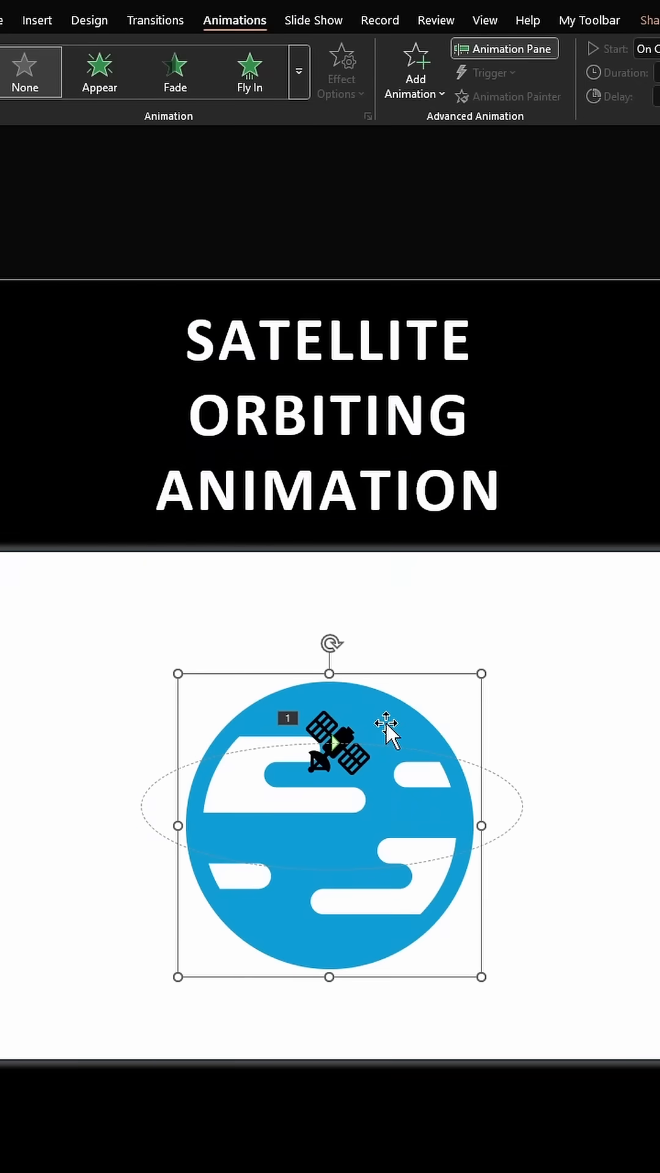